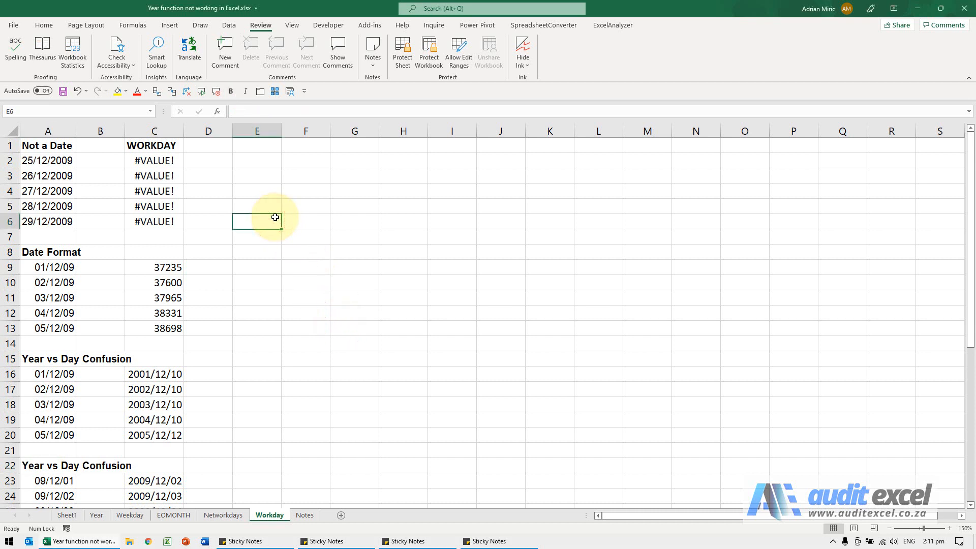
# Step: Review the Not a Date dates in A2:A6, trying date formats but leaving them unchanged
pyautogui.click(154, 160)
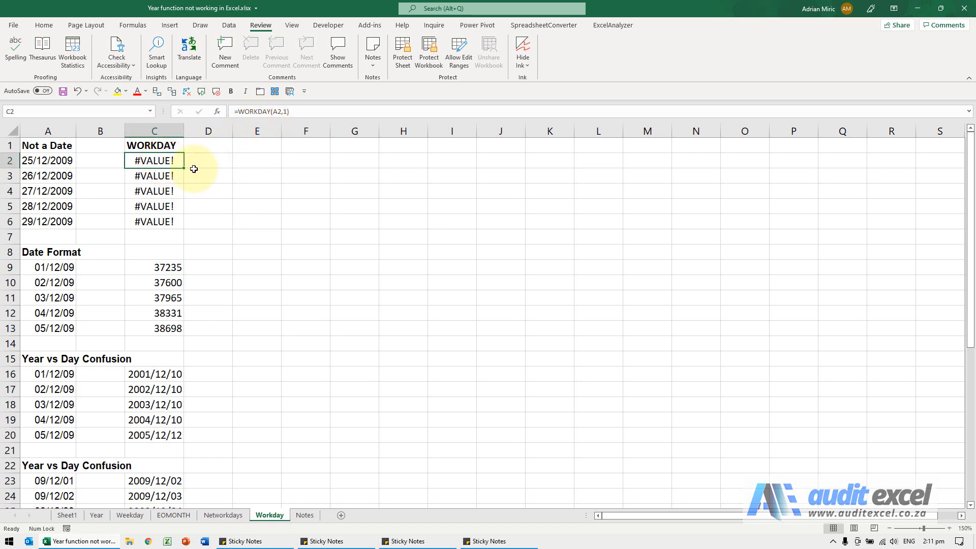
pyautogui.moveTo(47, 160)
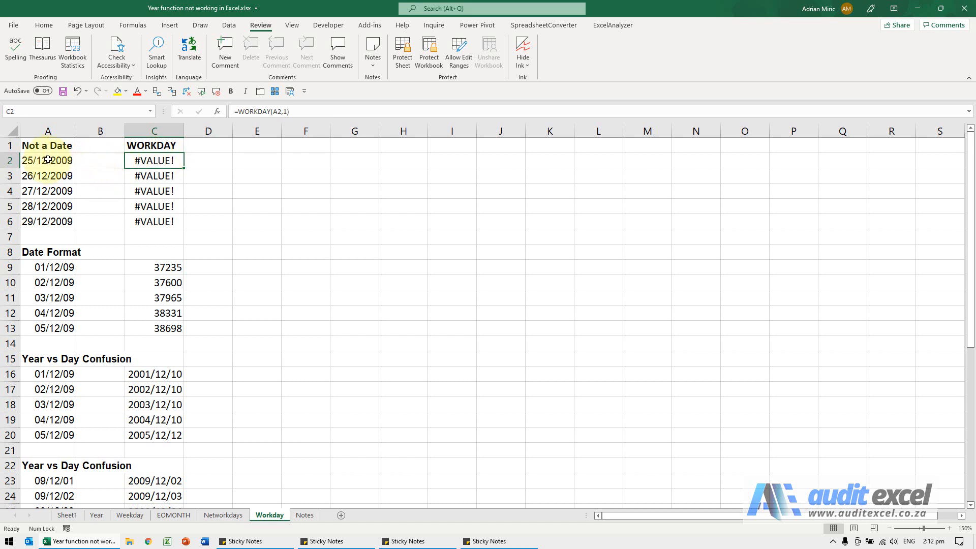
pyautogui.moveTo(47, 160); pyautogui.dragTo(47, 221)
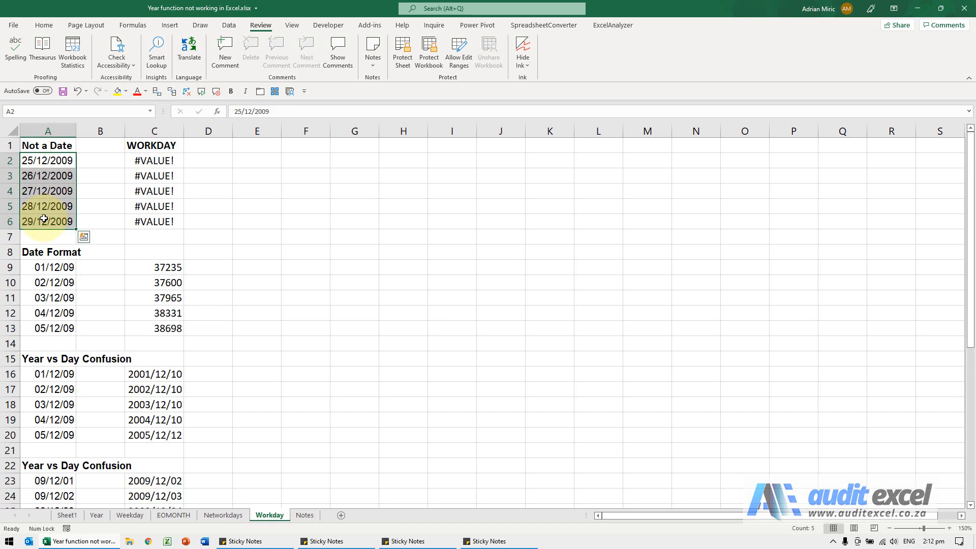
pyautogui.press('ctrl+1')
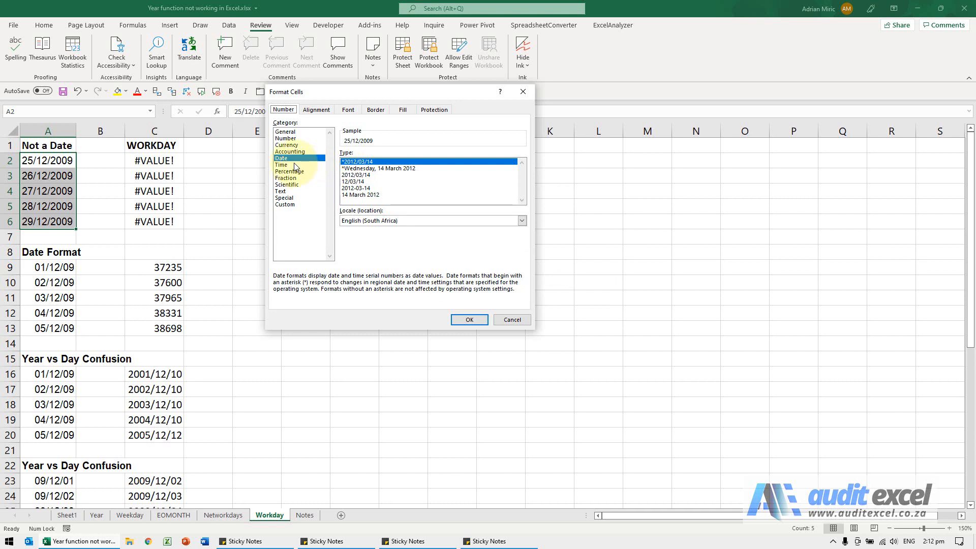
pyautogui.click(378, 168)
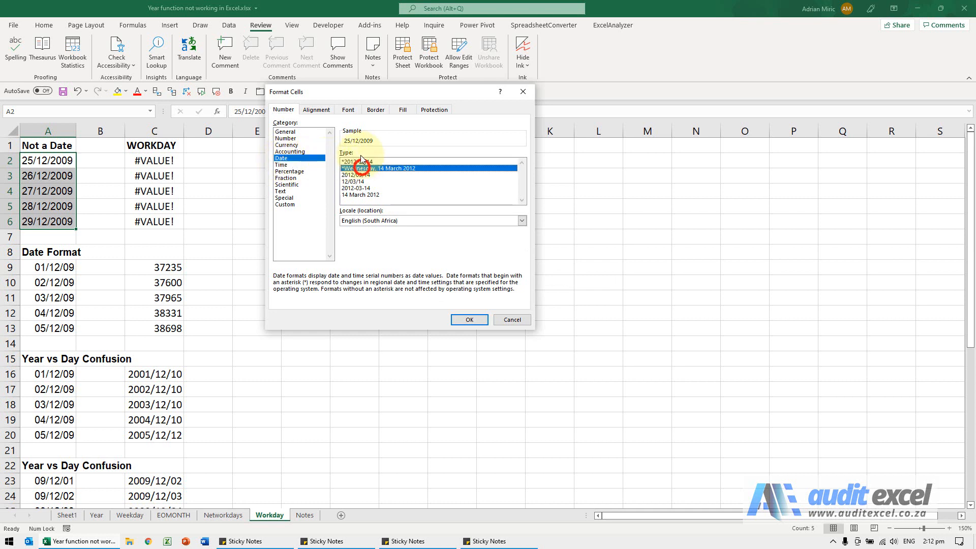
pyautogui.click(357, 174)
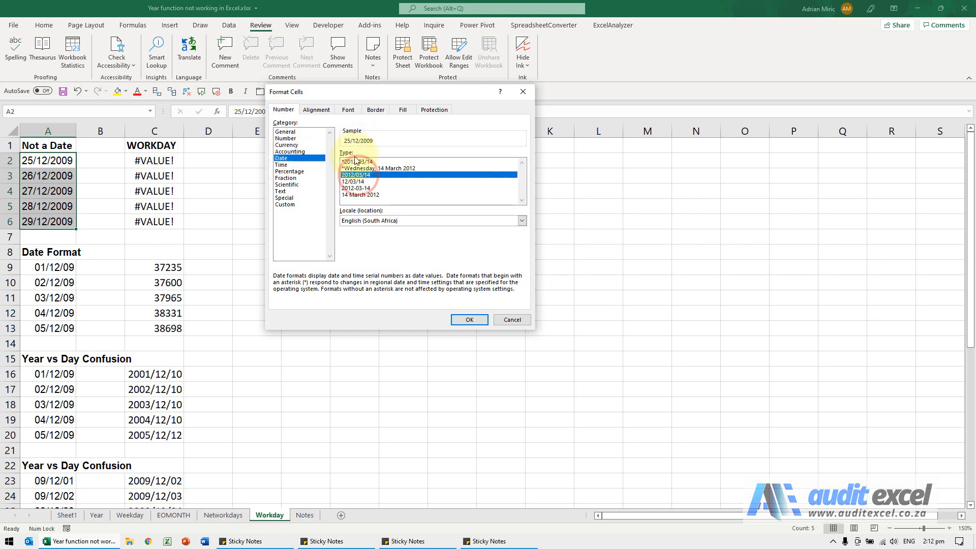
pyautogui.click(379, 168)
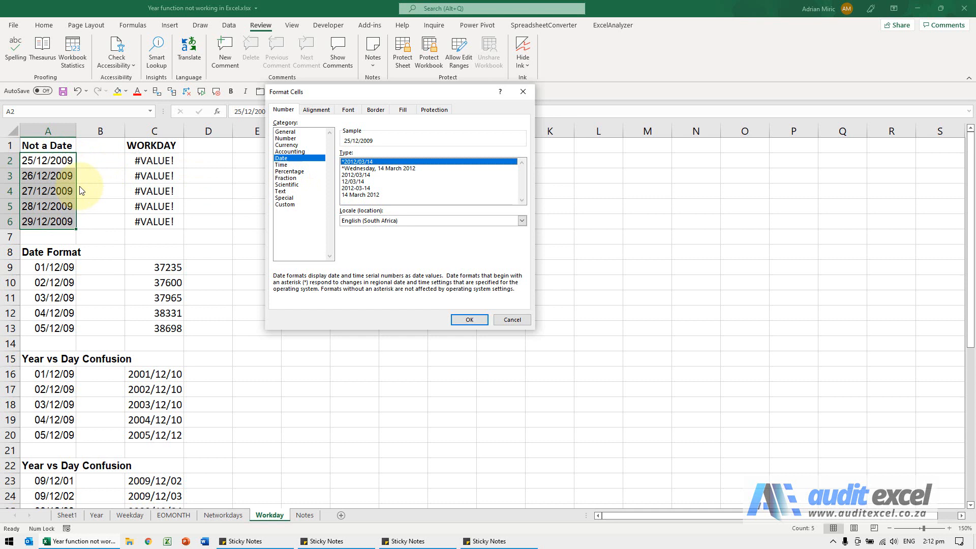
pyautogui.click(511, 320)
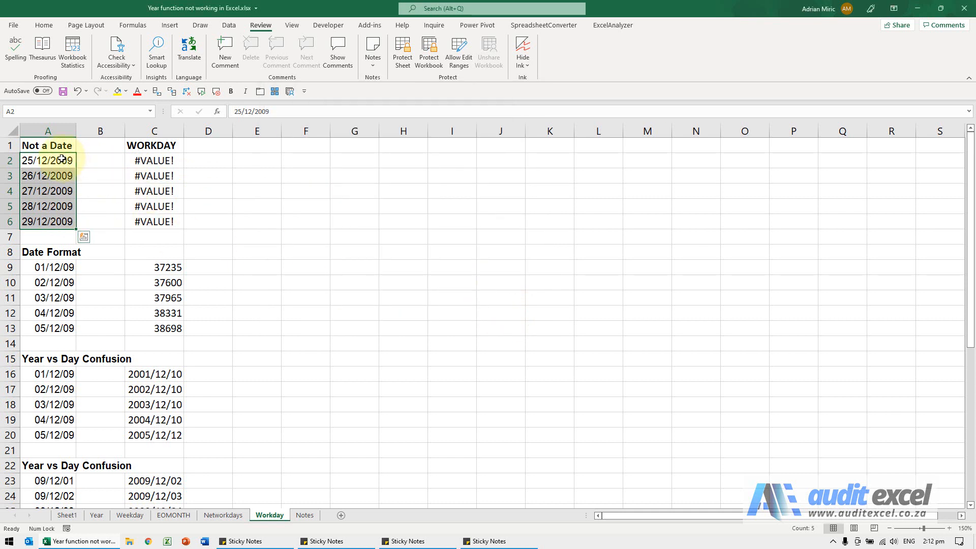
pyautogui.moveTo(91, 252)
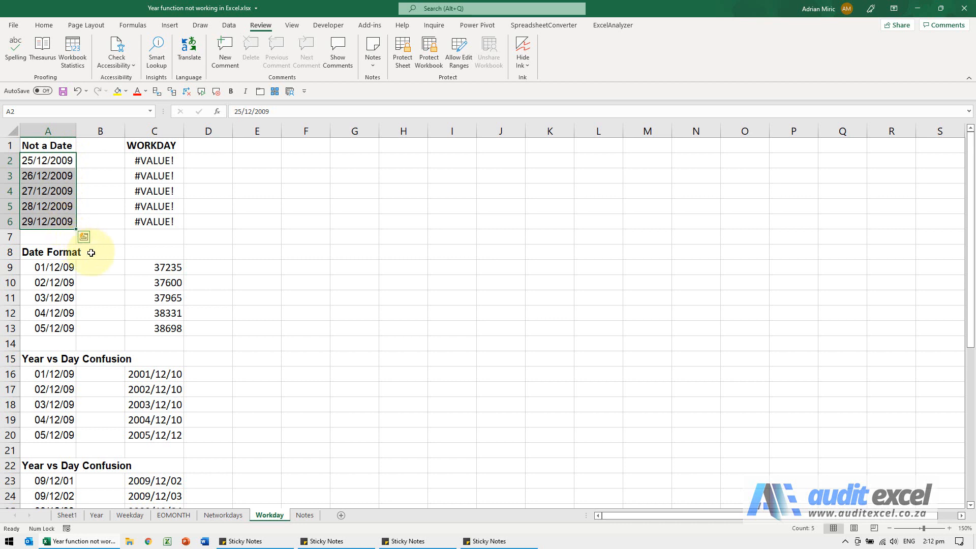
# Step: Format the WORKDAY results in C9:C13 as dates so they read like 2001/12/10
pyautogui.click(100, 267)
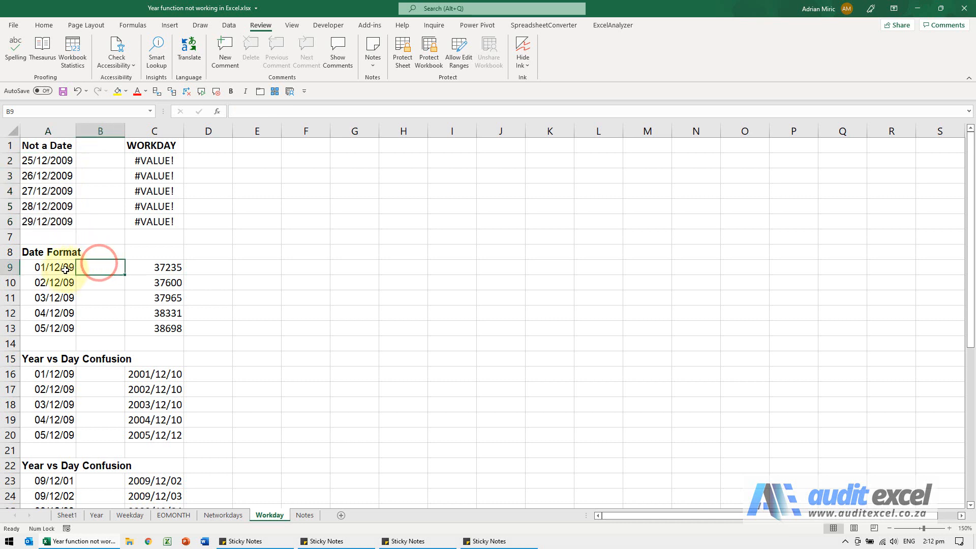
pyautogui.click(154, 266)
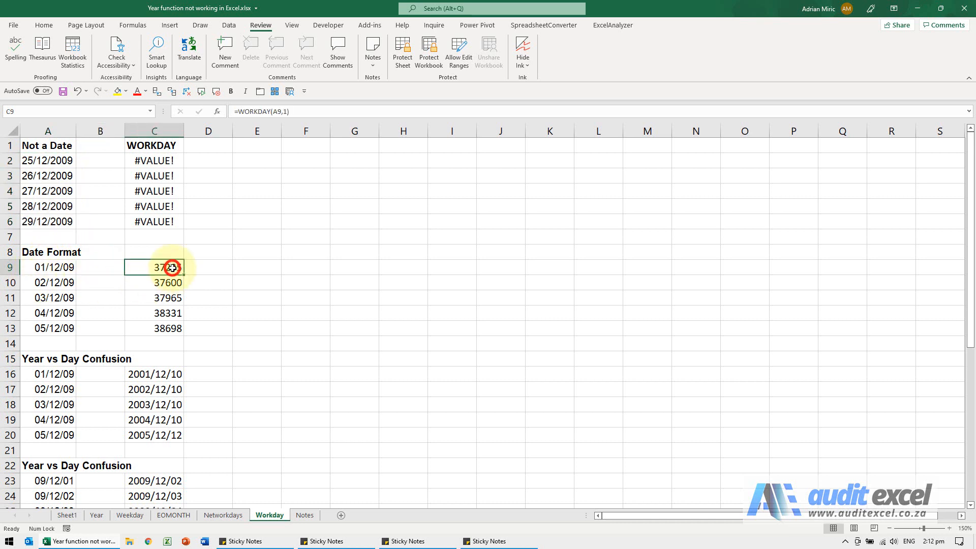
pyautogui.moveTo(268, 169)
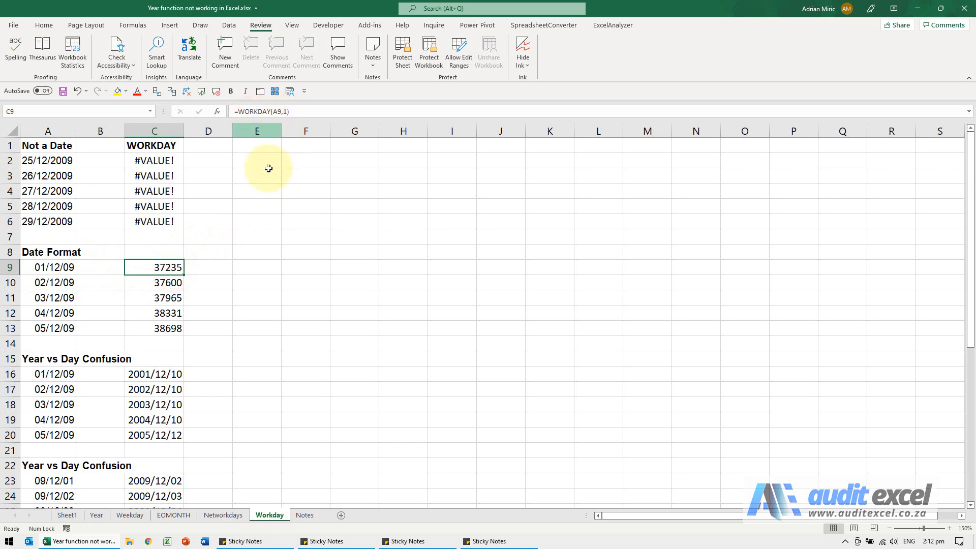
pyautogui.moveTo(151, 305)
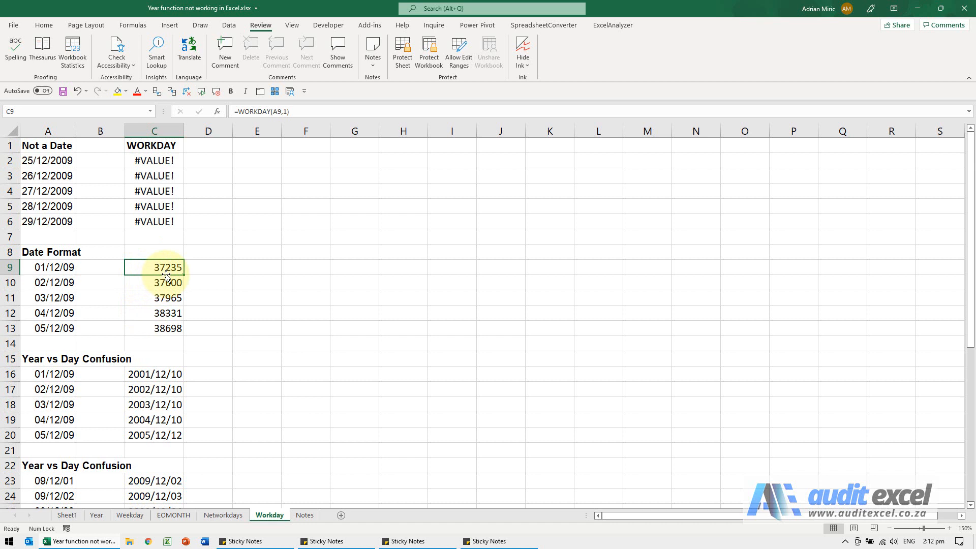
pyautogui.moveTo(181, 272)
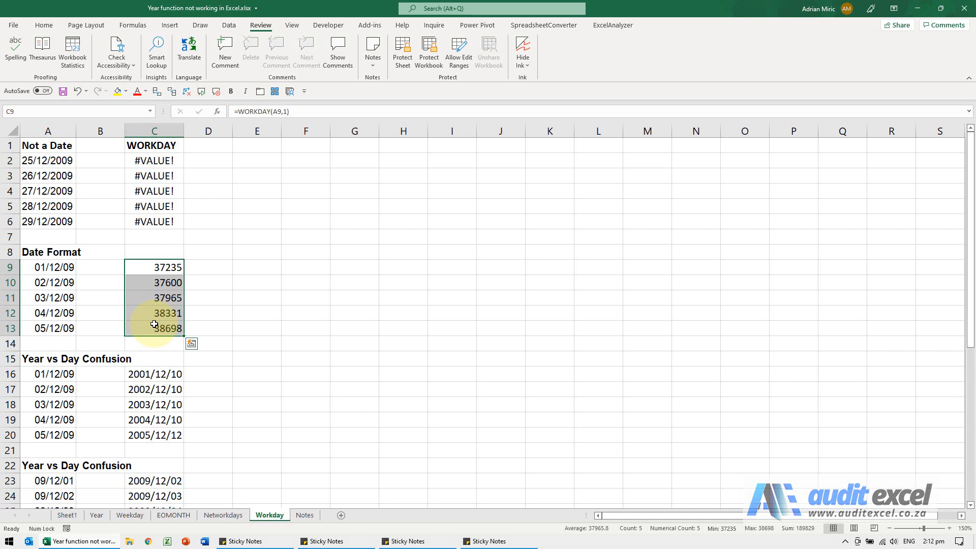
pyautogui.press('ctrl+1')
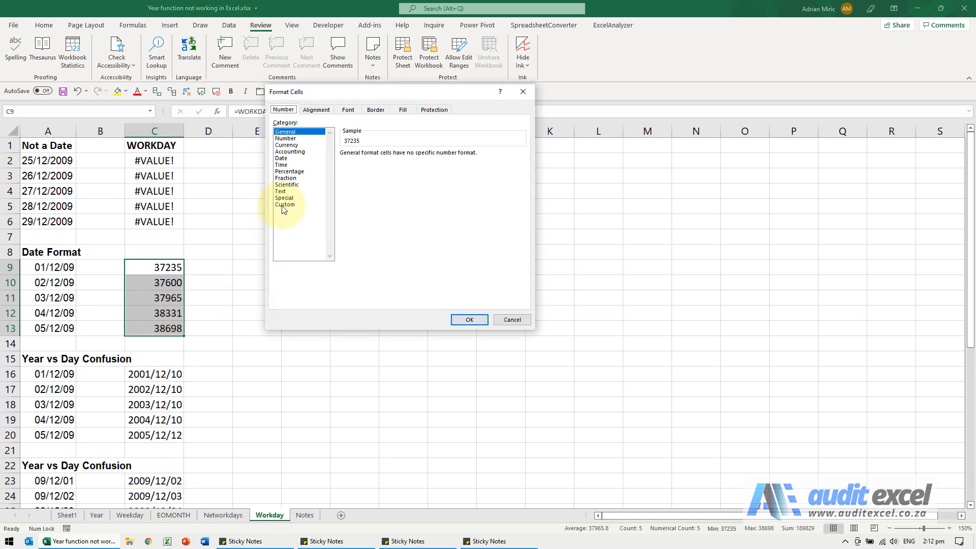
pyautogui.moveTo(294, 163)
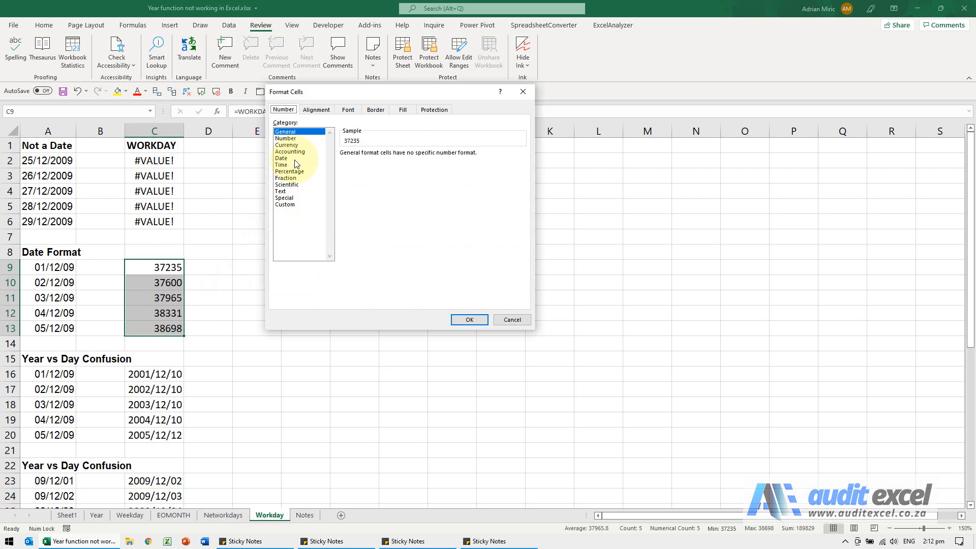
pyautogui.click(280, 158)
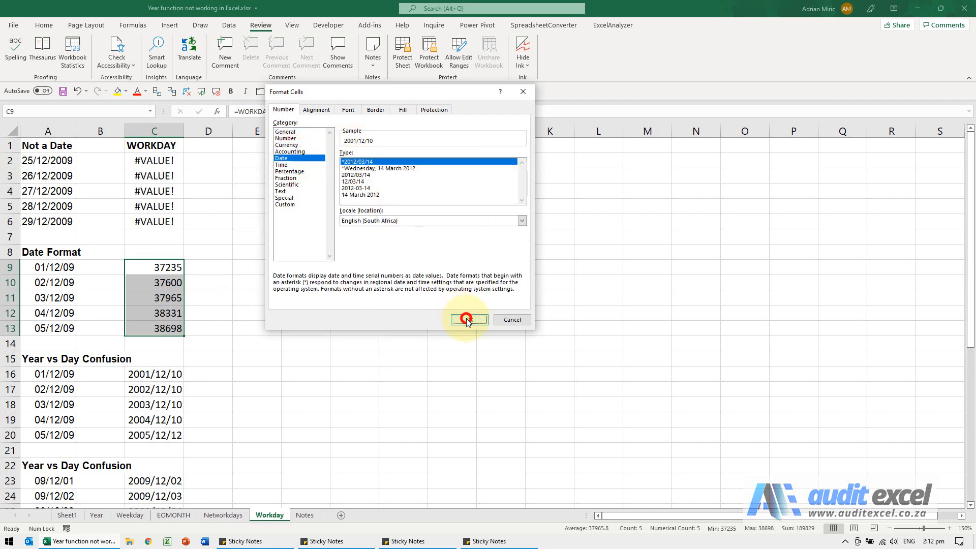
pyautogui.click(467, 319)
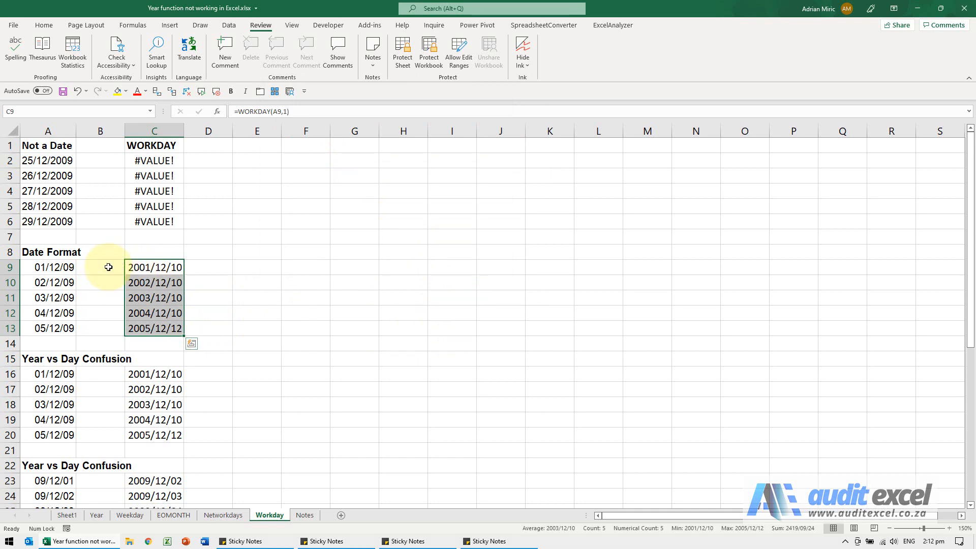
pyautogui.moveTo(168, 267)
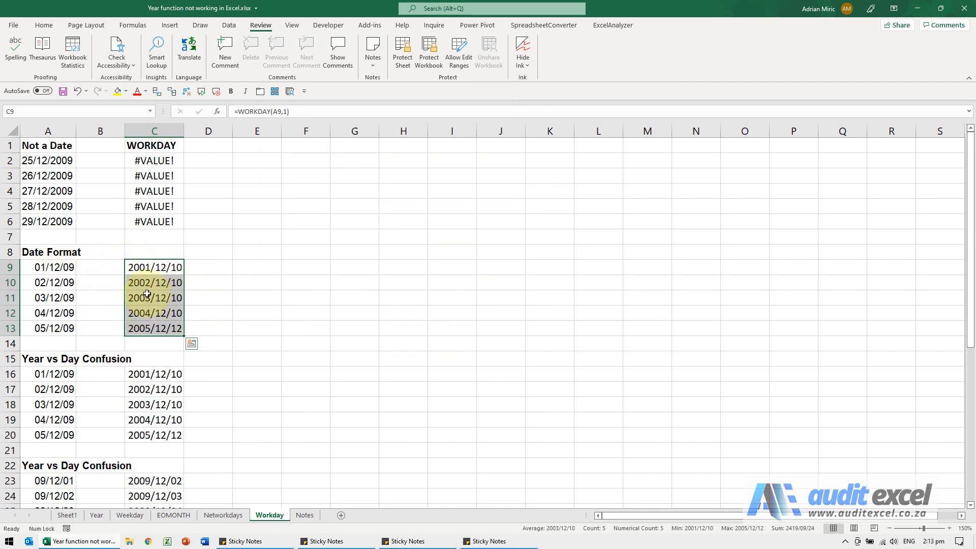
pyautogui.scroll(-3)
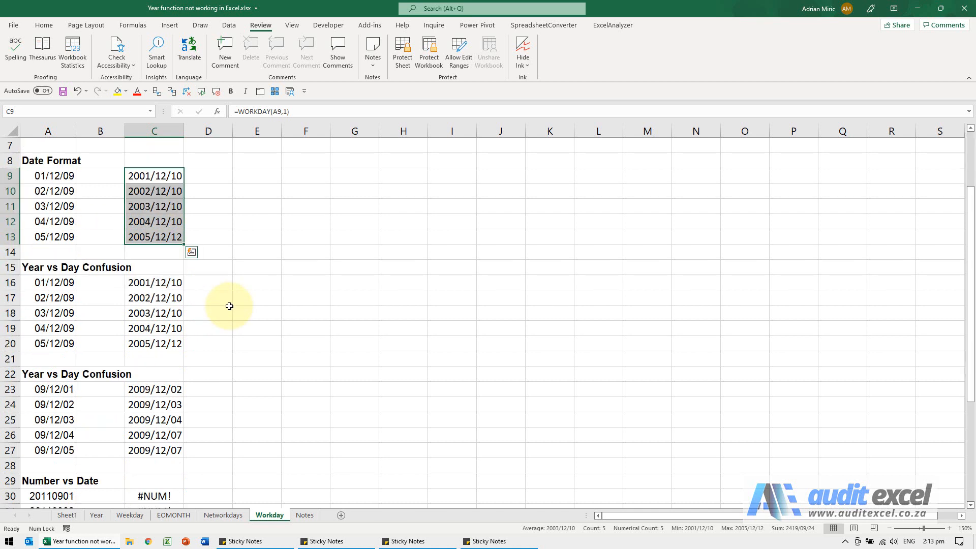
pyautogui.moveTo(209, 314)
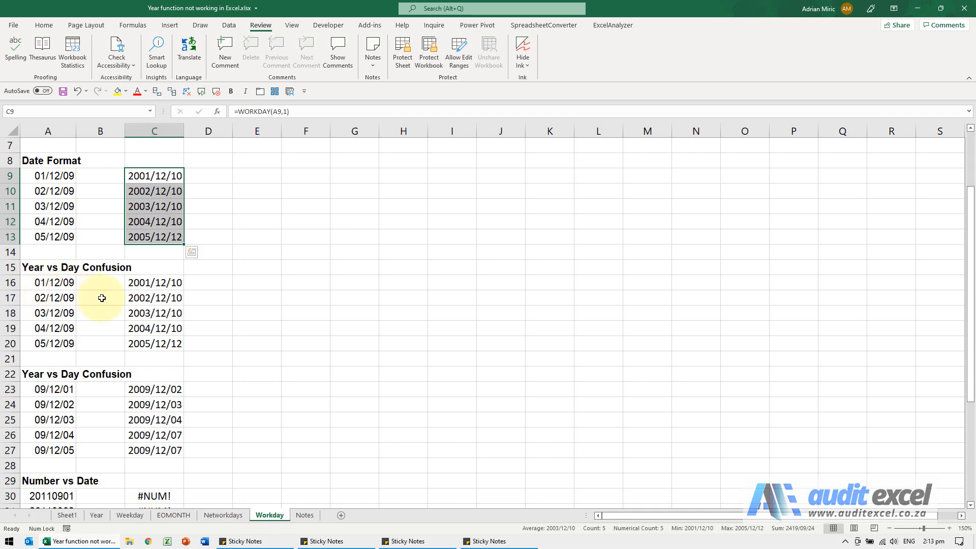
pyautogui.moveTo(182, 289)
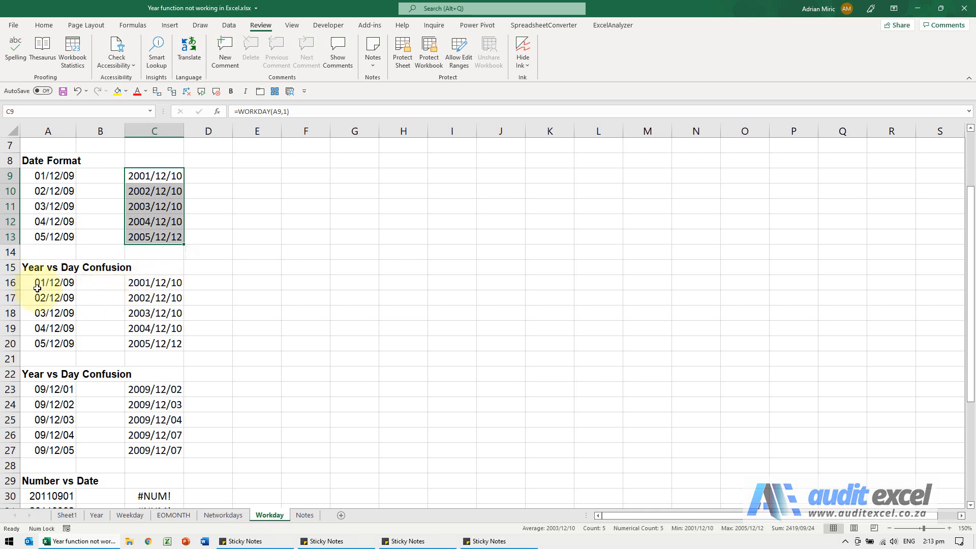
pyautogui.moveTo(37, 282)
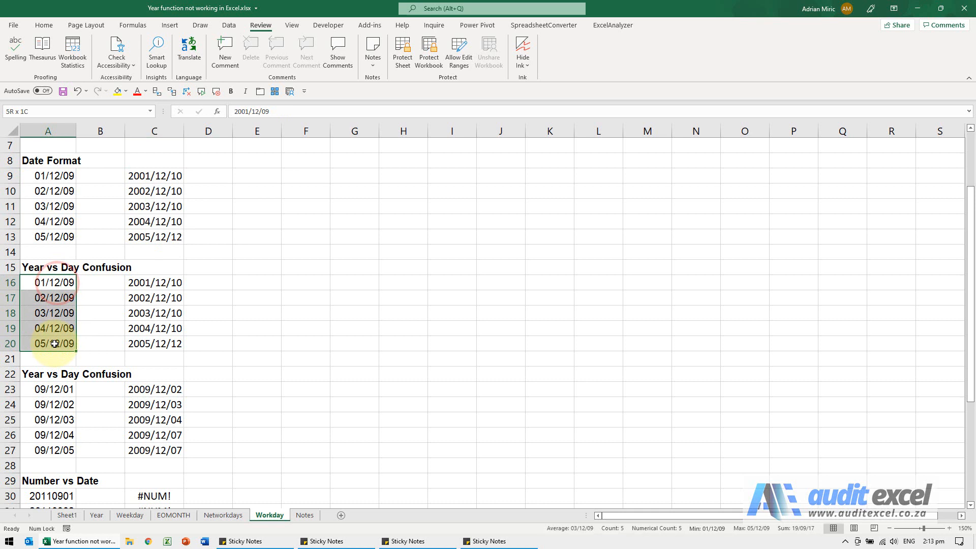
# Step: Format A16:A20 as dates showing four-digit years 2001 through 2005
pyautogui.press('ctrl+1')
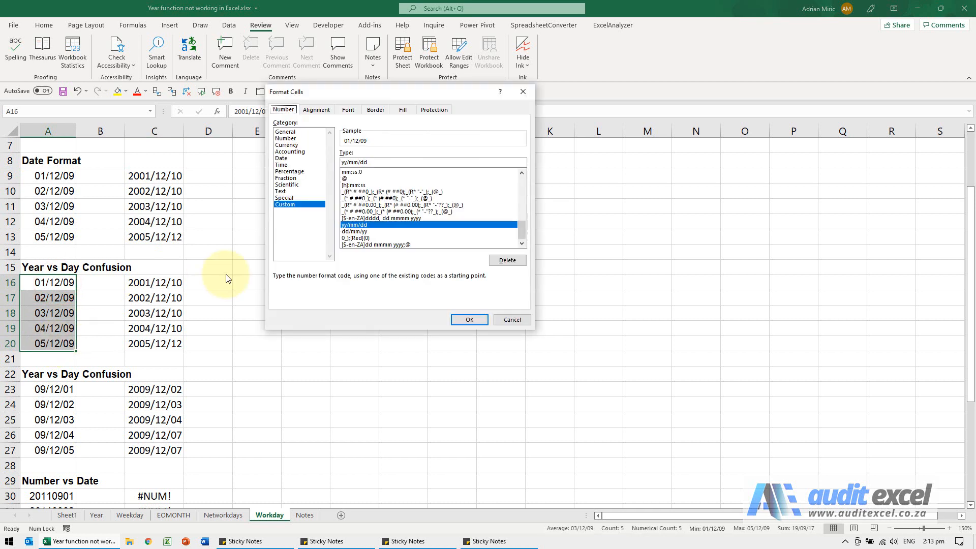
pyautogui.moveTo(297, 157)
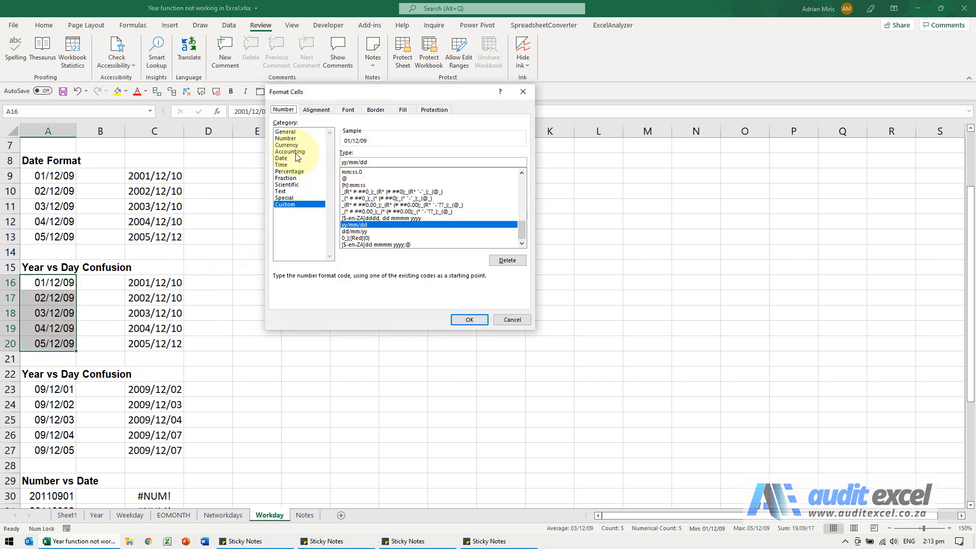
pyautogui.click(281, 158)
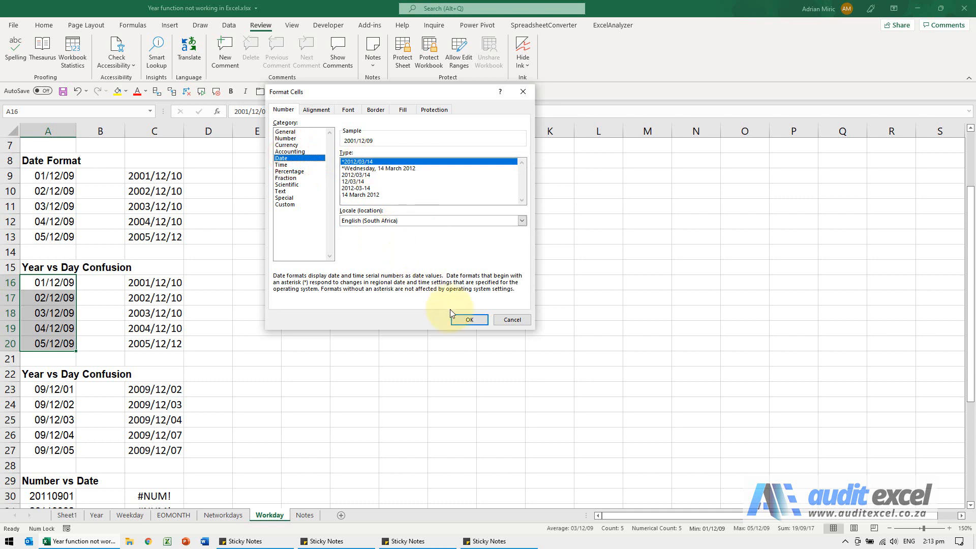
pyautogui.click(468, 319)
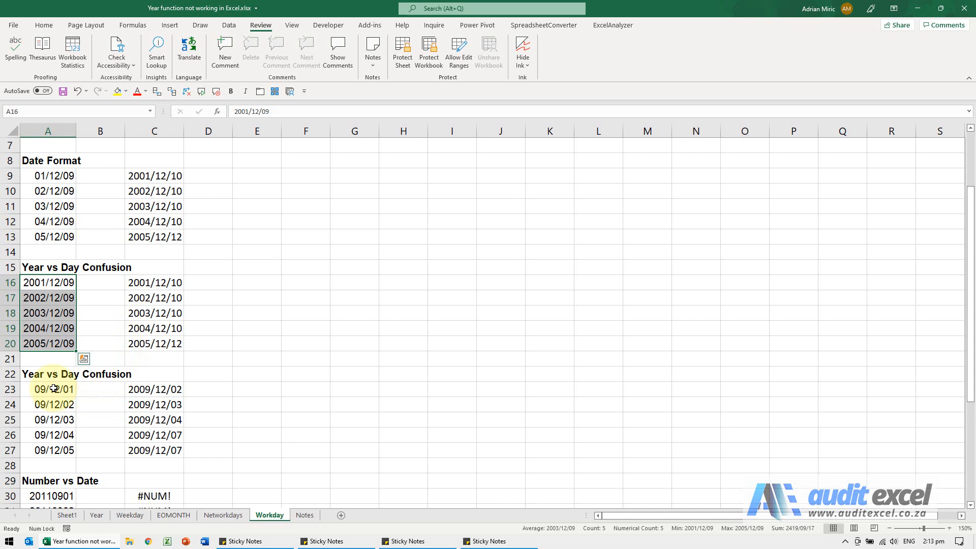
pyautogui.press('ctrl+1')
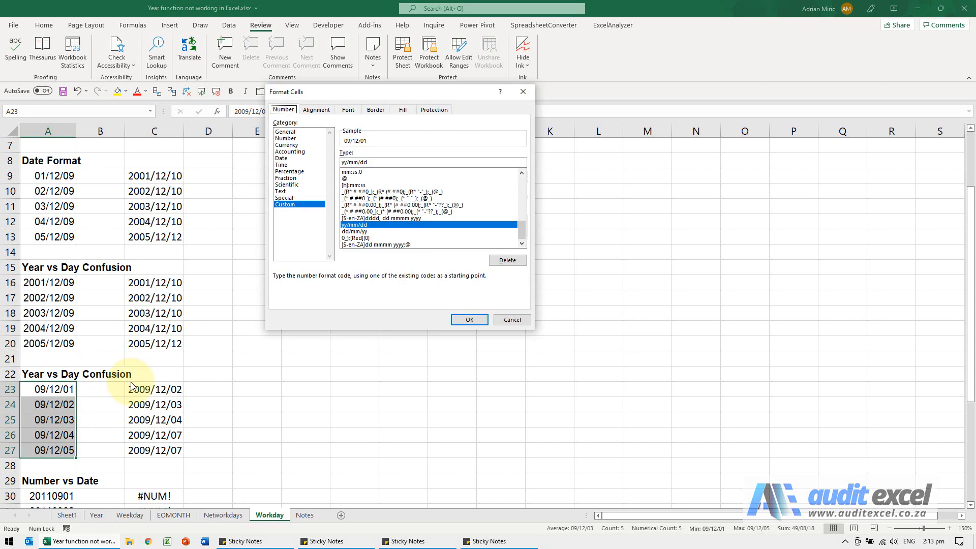
# Step: Format A23:A27 as dates so they read 2009/12/01 through 2009/12/05
pyautogui.click(281, 158)
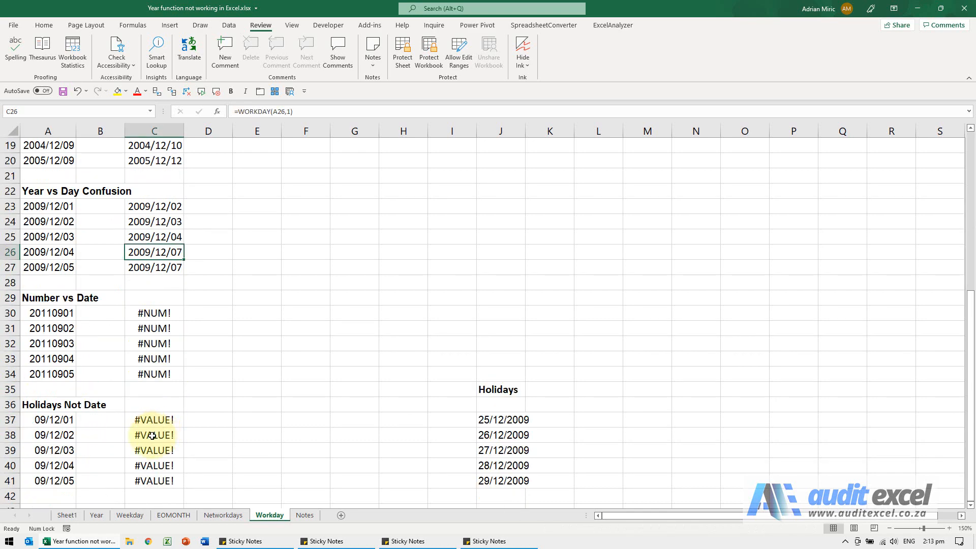
pyautogui.click(48, 313)
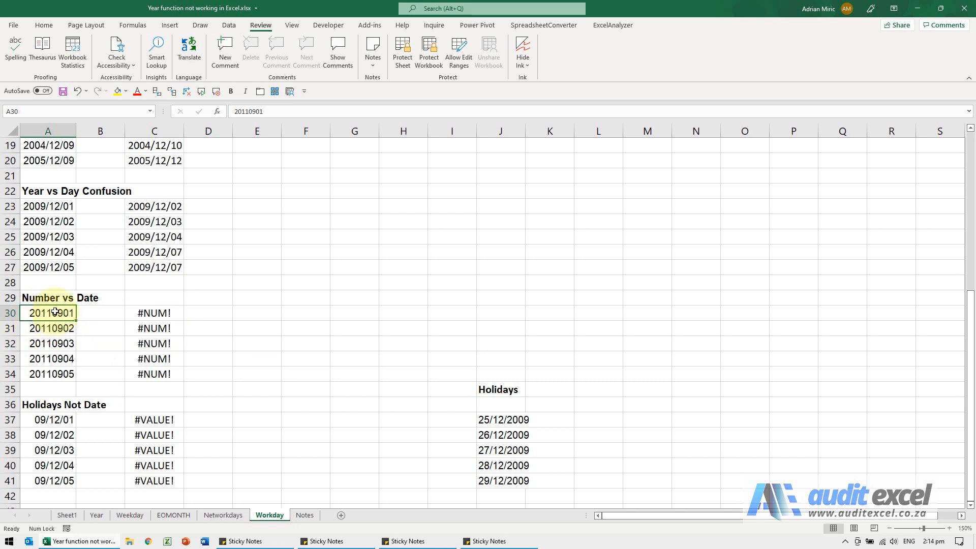
pyautogui.moveTo(43, 323)
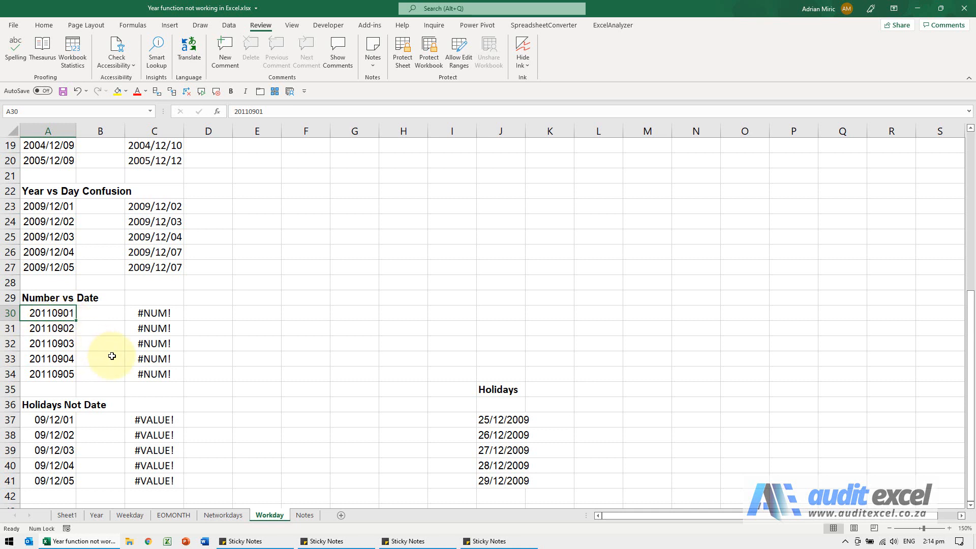
pyautogui.scroll(-3)
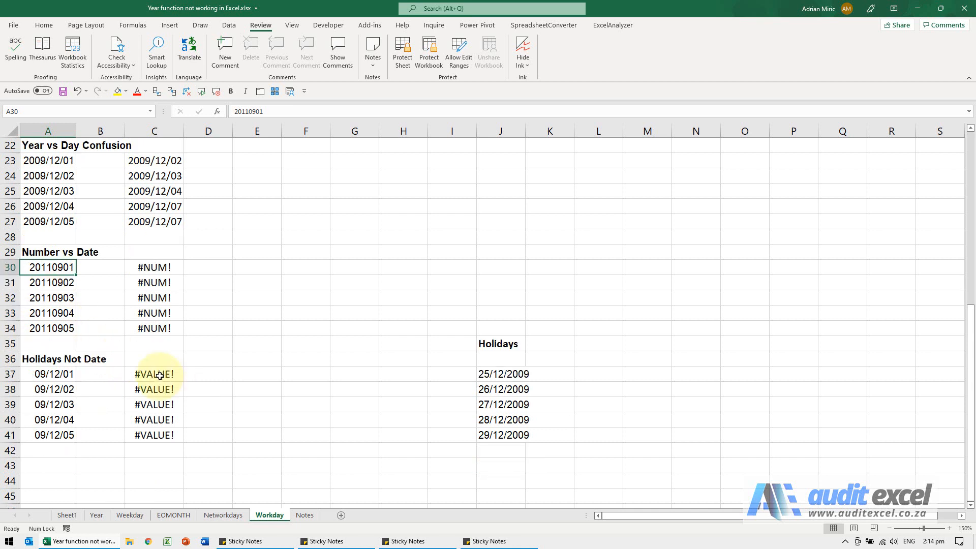
pyautogui.click(153, 374)
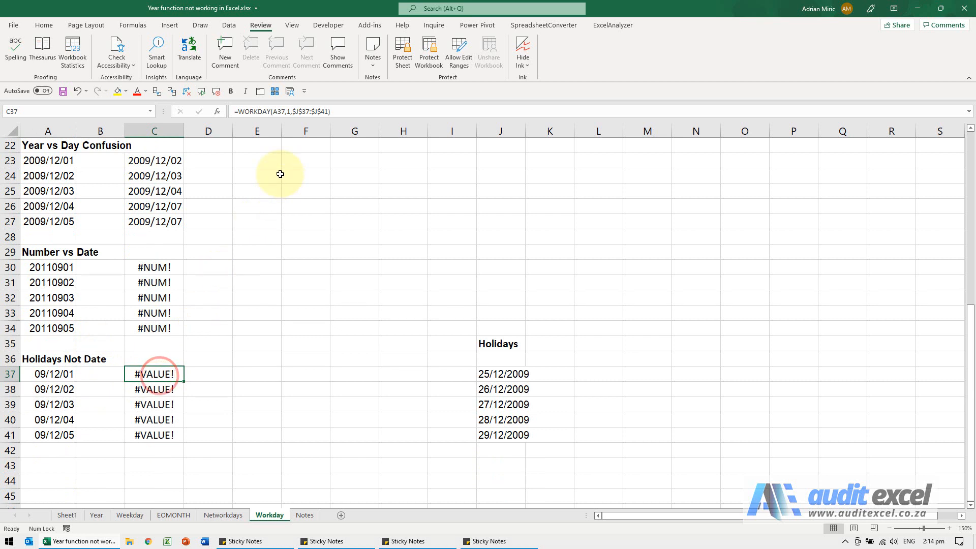
pyautogui.moveTo(308, 122)
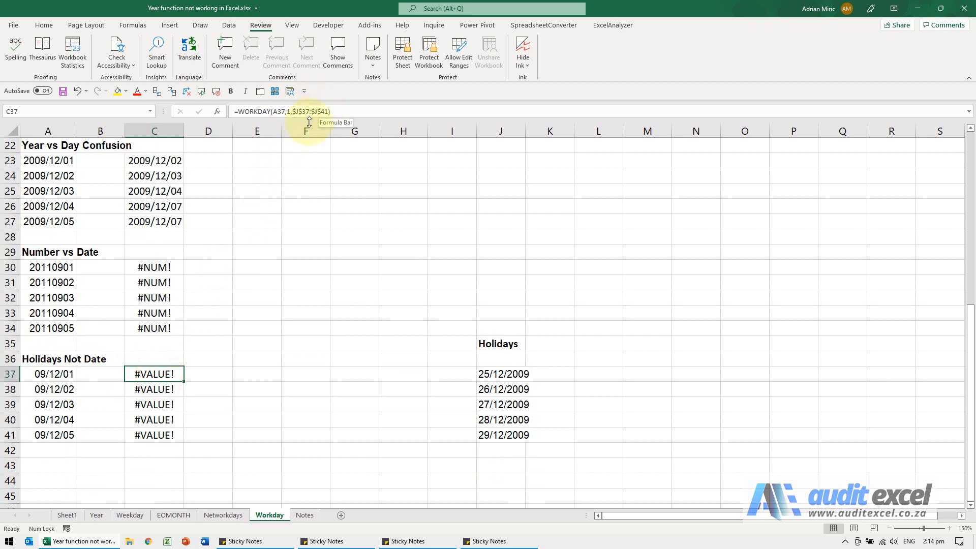
pyautogui.moveTo(469, 408)
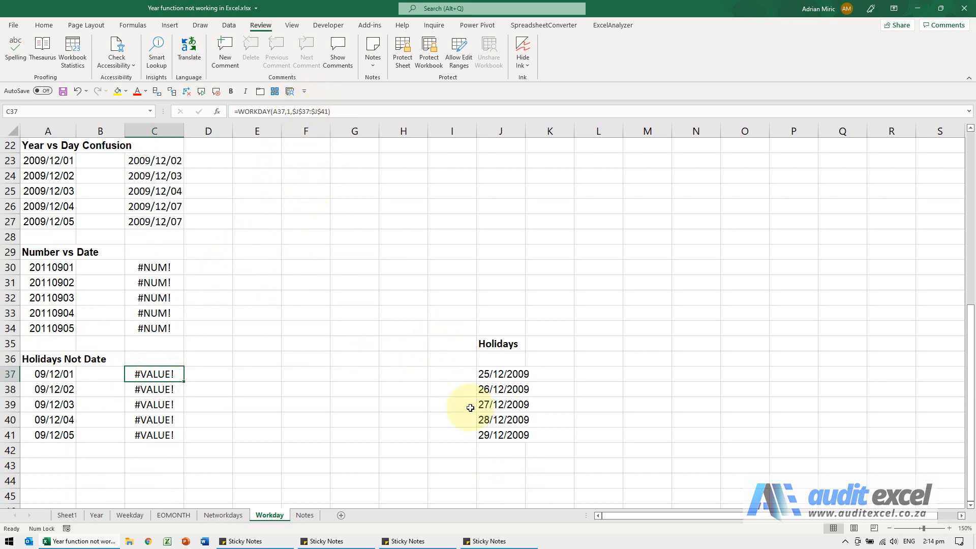
pyautogui.moveTo(154, 374)
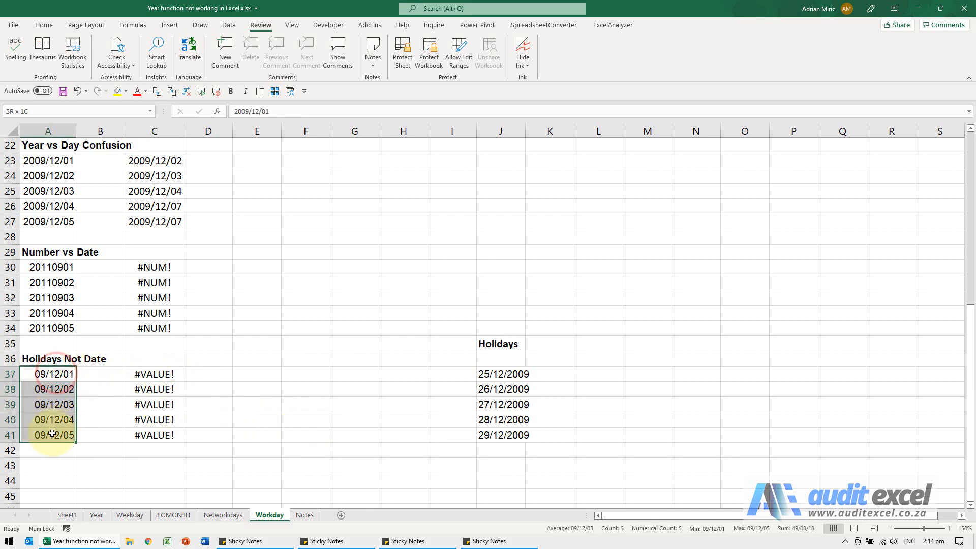
# Step: Format the Holidays Not Date start dates in A37:A41 as dates reading 2009/12/01 onward
pyautogui.press('ctrl+1')
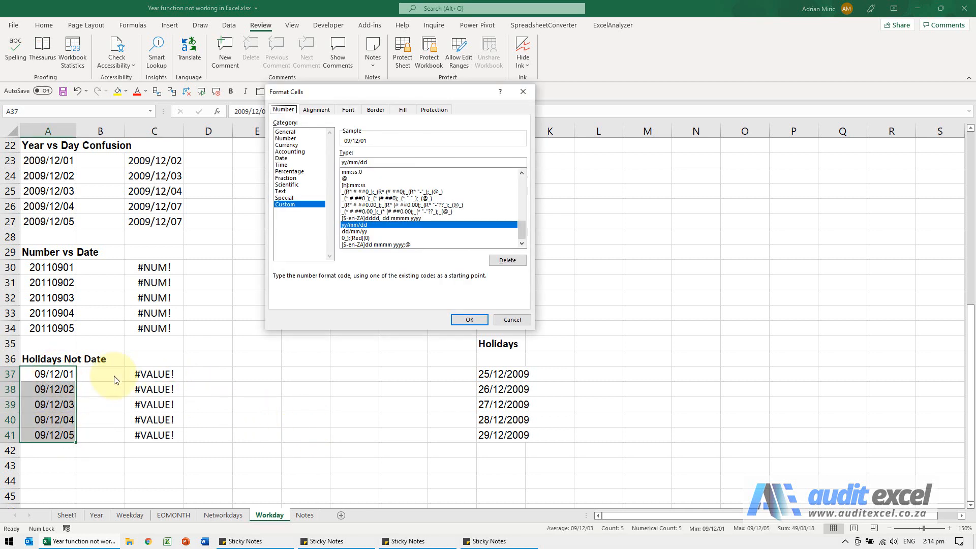
pyautogui.click(281, 158)
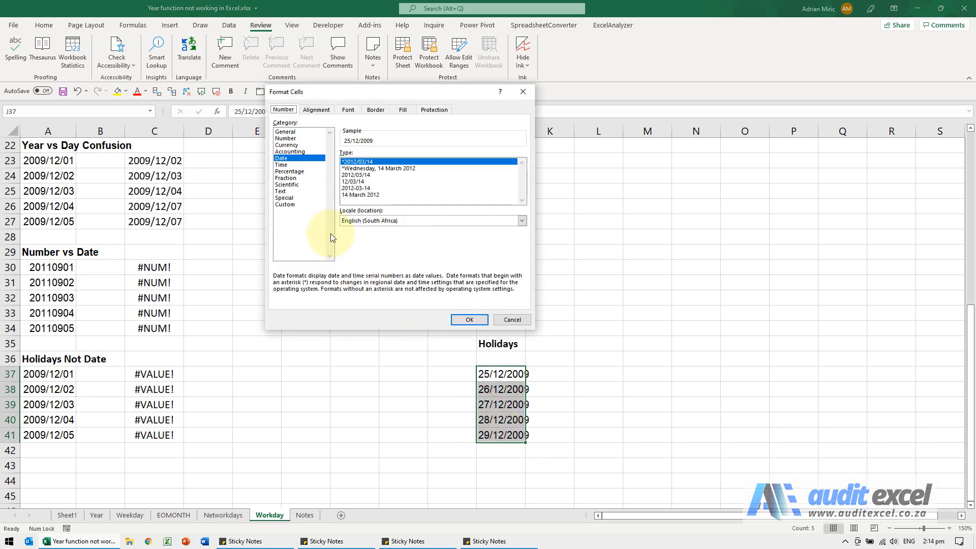
# Step: Try Number and long date formats on the holiday list J37:J41, which stays unchanged
pyautogui.click(284, 138)
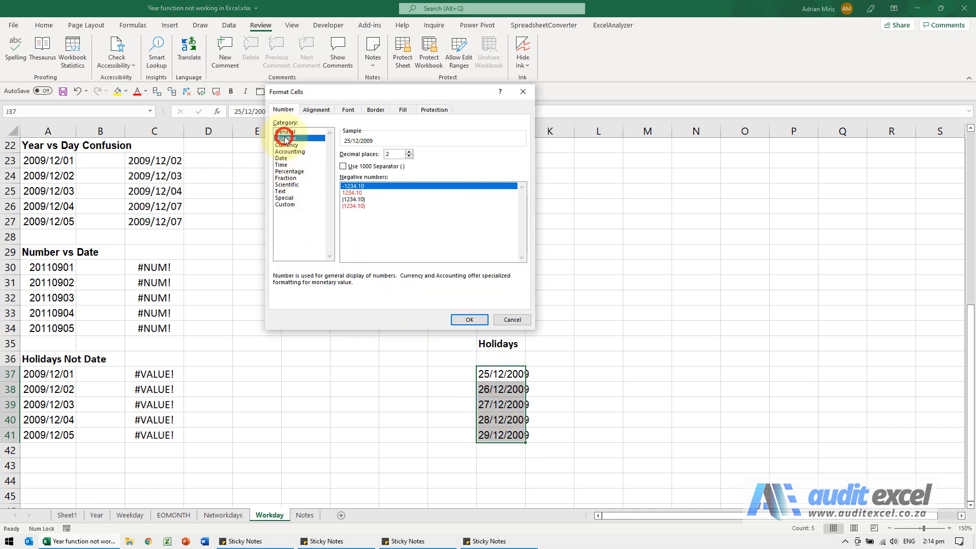
pyautogui.click(280, 158)
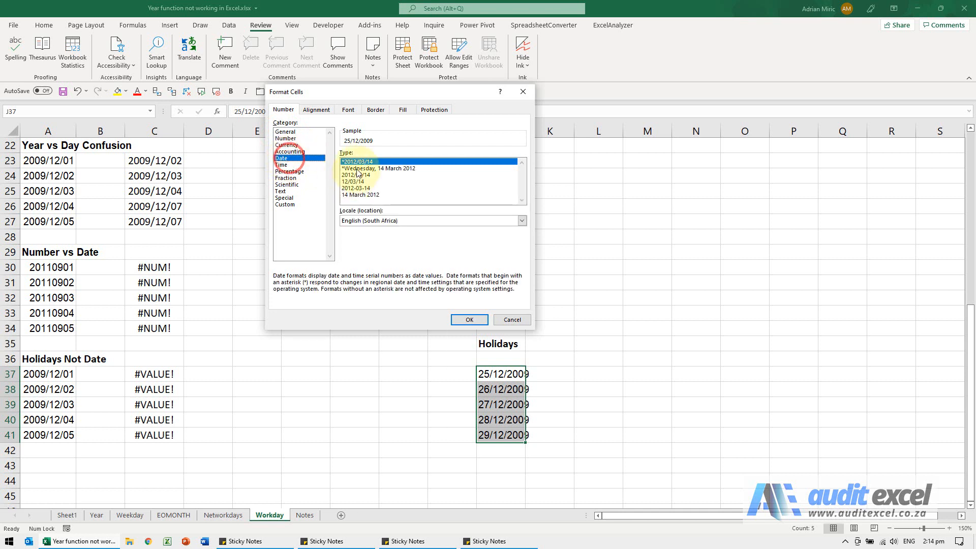
pyautogui.click(371, 194)
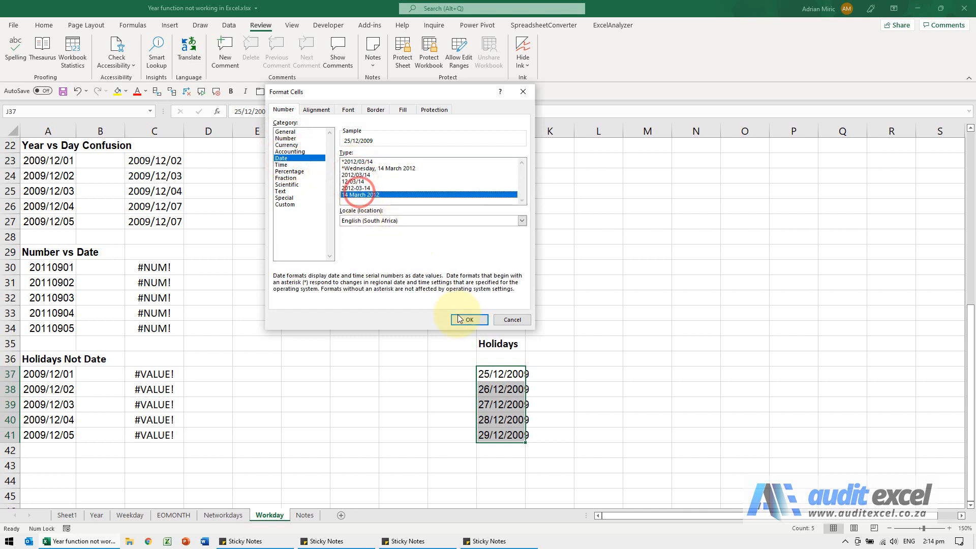
pyautogui.click(466, 319)
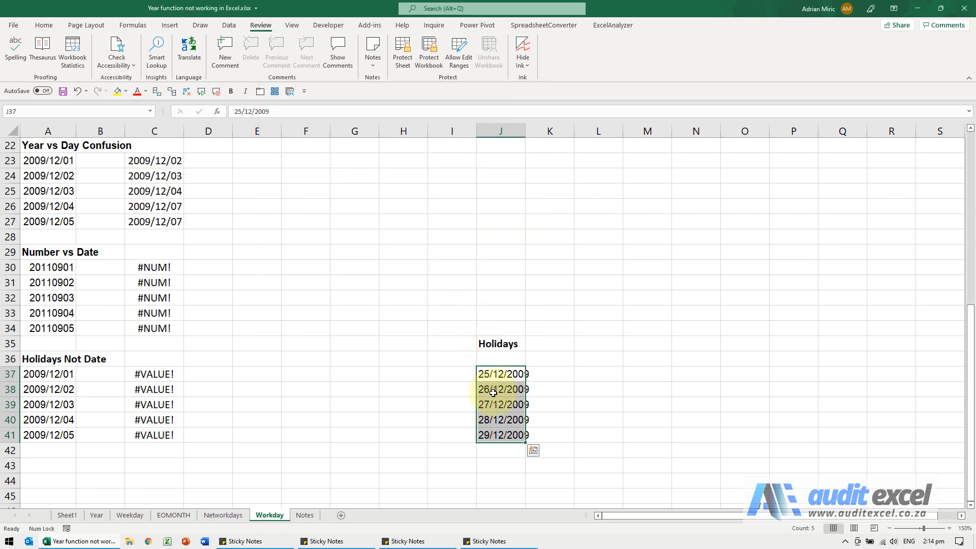